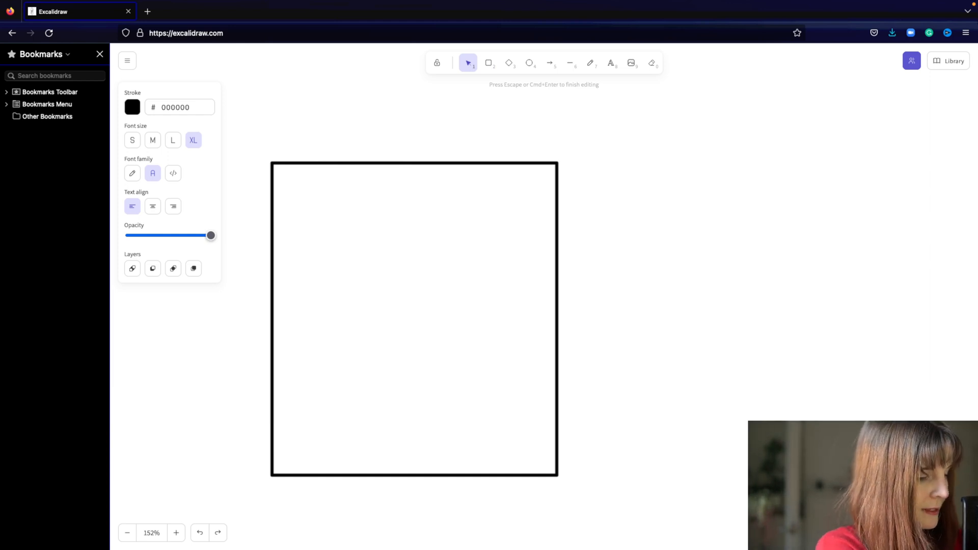
Title the left box 'User Space' and draw an inner box labelled 'eBPF' near its top.
type("User Spa")
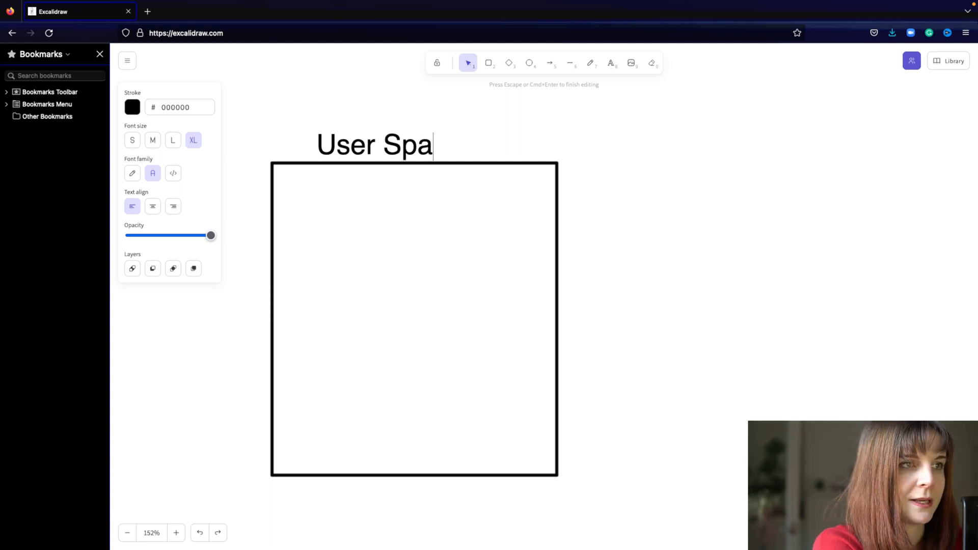
left_click(488, 62)
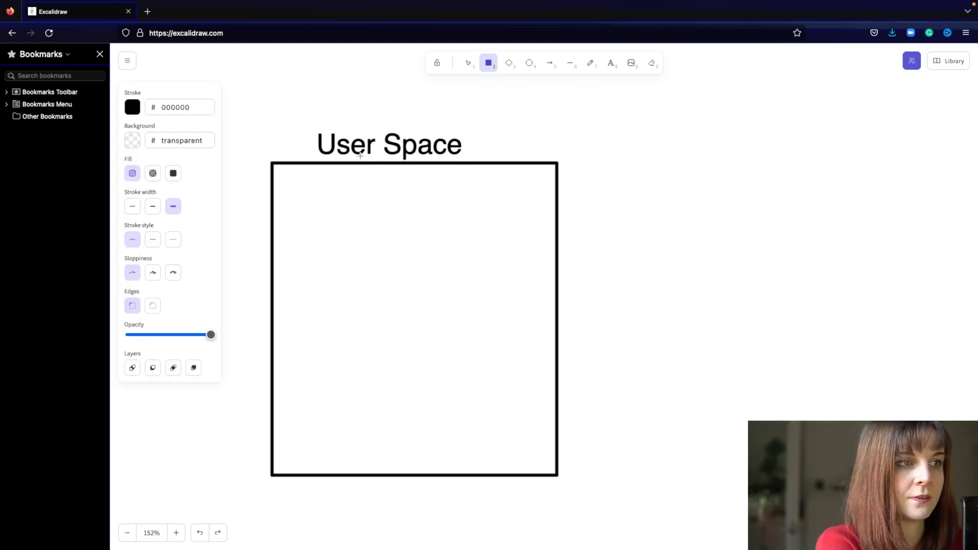
left_click_drag(296, 186, 535, 288)
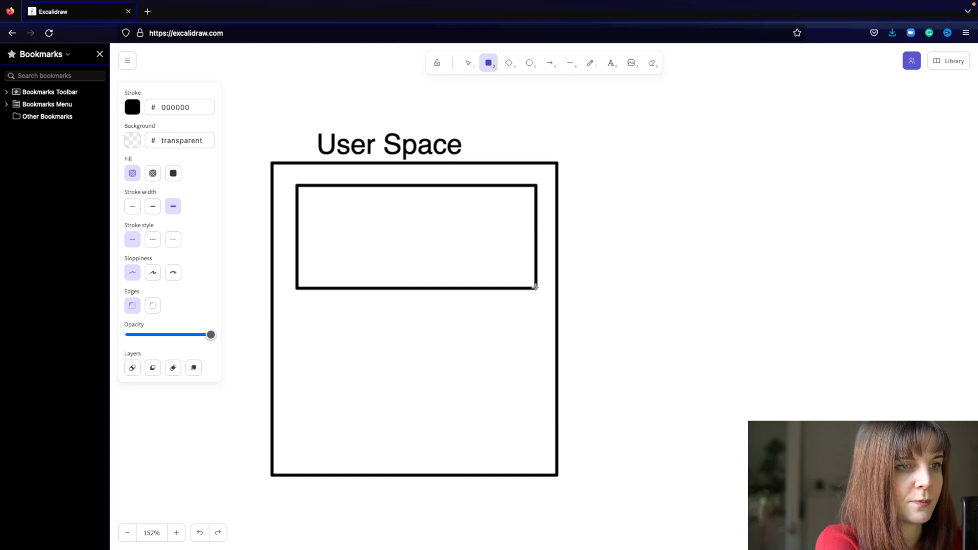
double_click(405, 223)
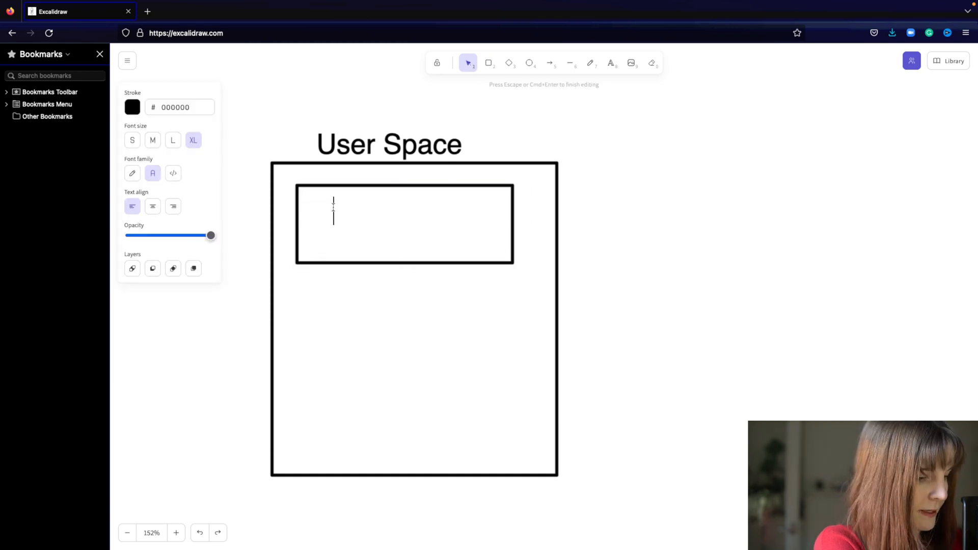
type("eBF")
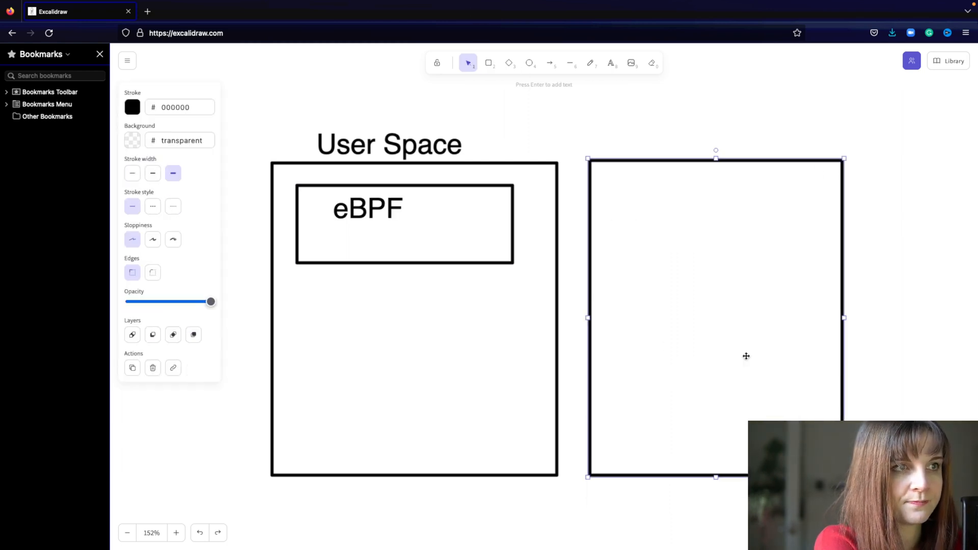
Title the right box 'Kernel Space' and add a 'Verification' box near its top.
type("Kernel SPace")
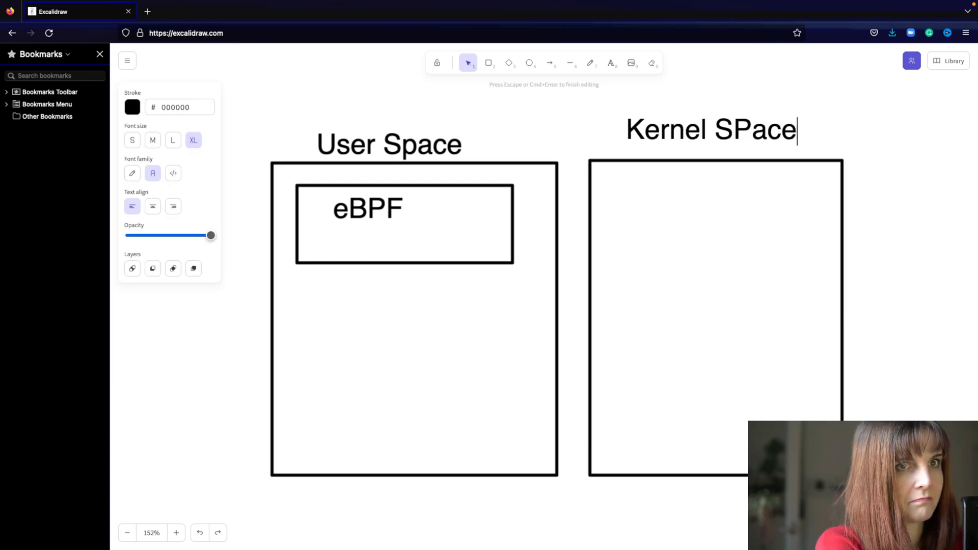
key("BackSpace")
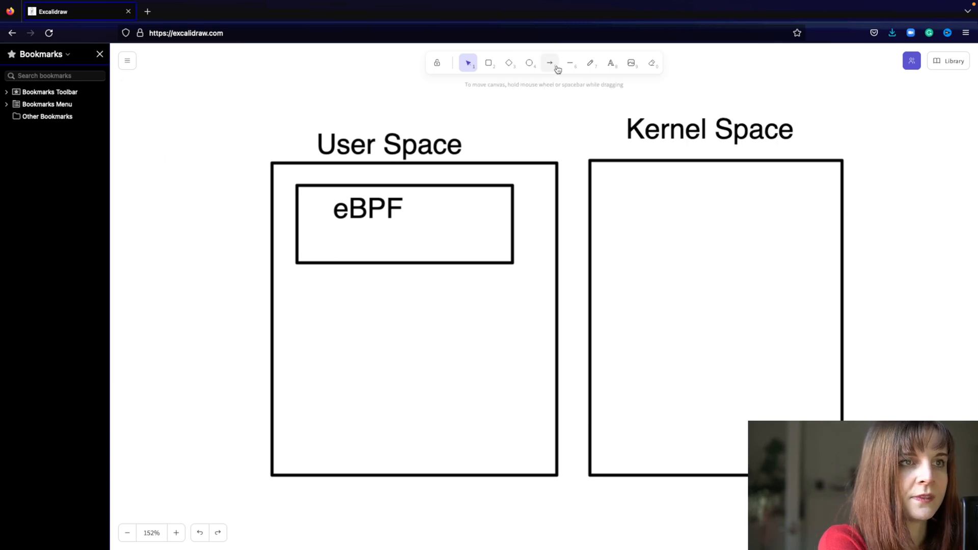
left_click(488, 62)
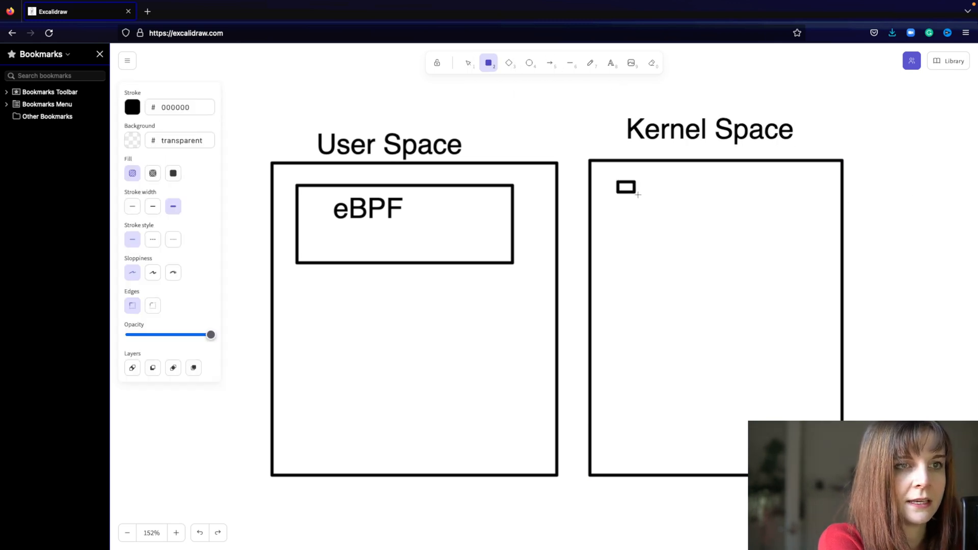
left_click_drag(626, 188, 810, 266)
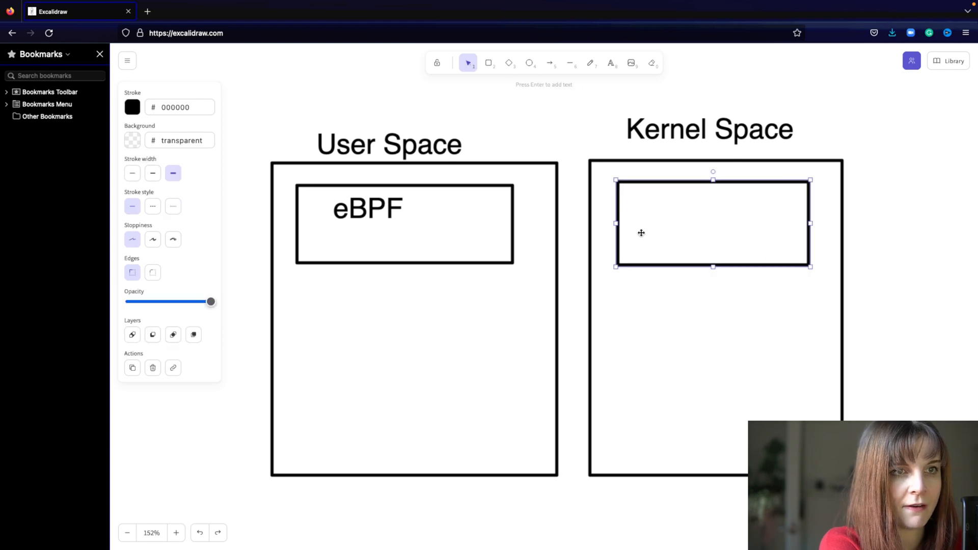
type("Verif")
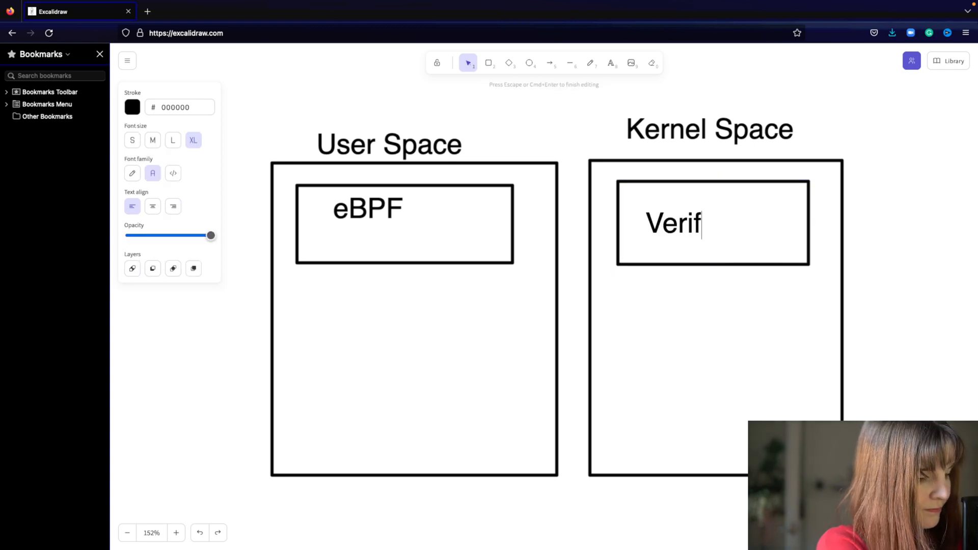
type("ication")
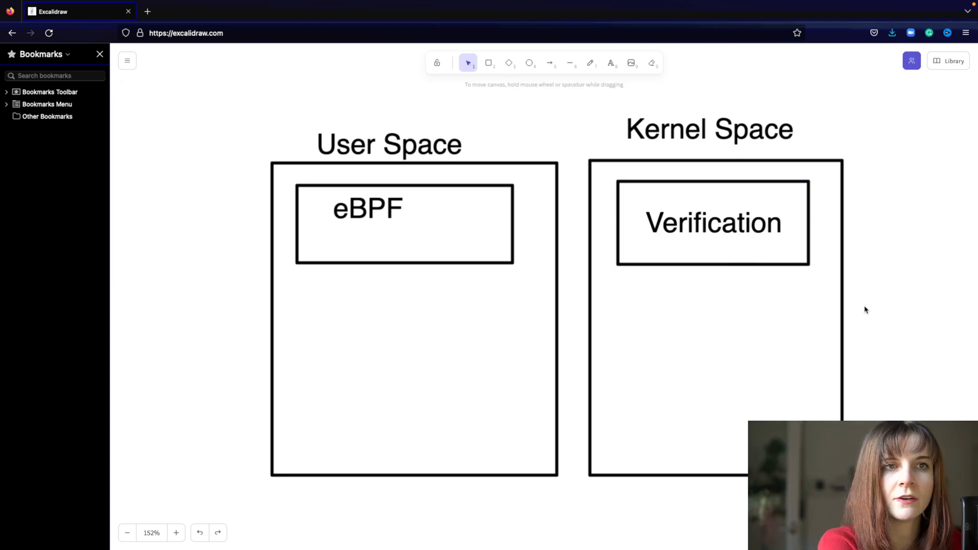
left_click(550, 62)
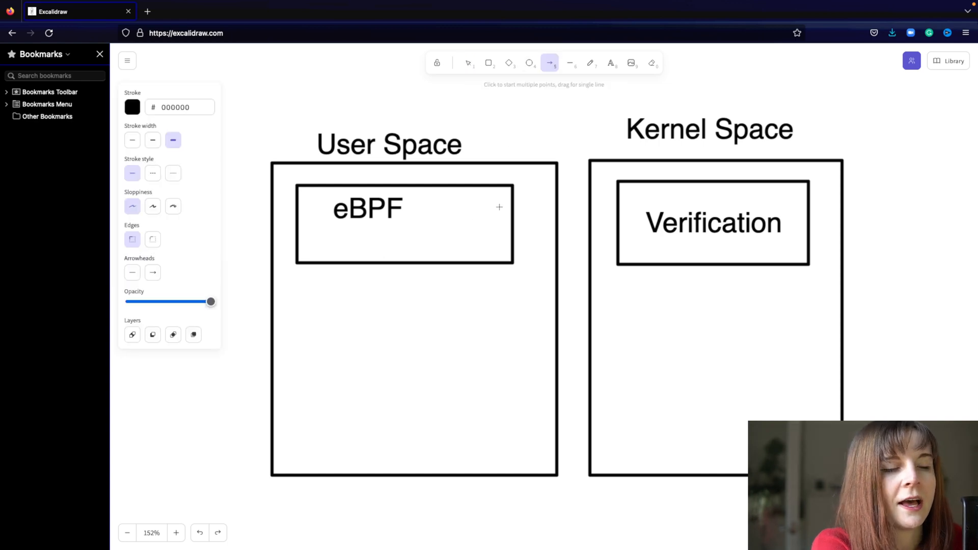
Link eBPF and Verification with arrows in both directions.
left_click_drag(477, 201, 626, 204)
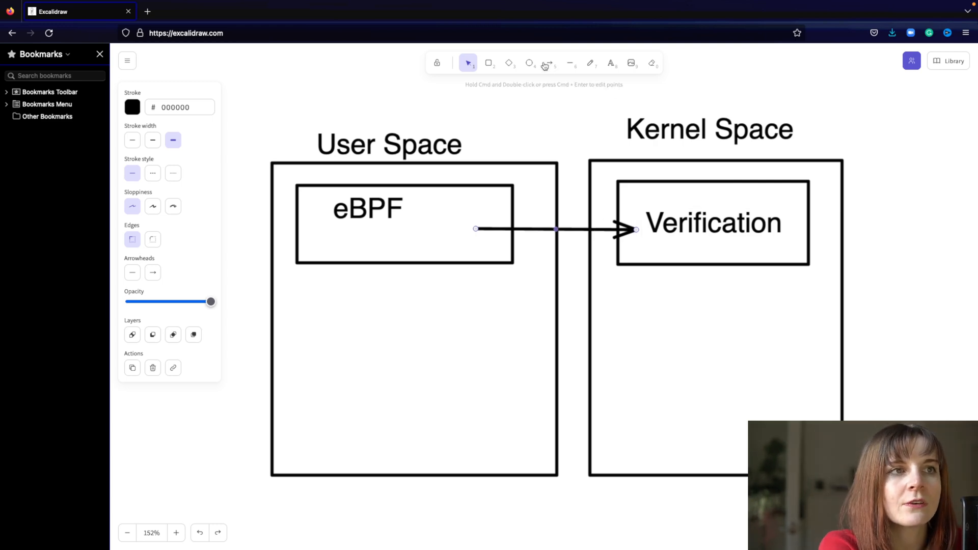
left_click(547, 63)
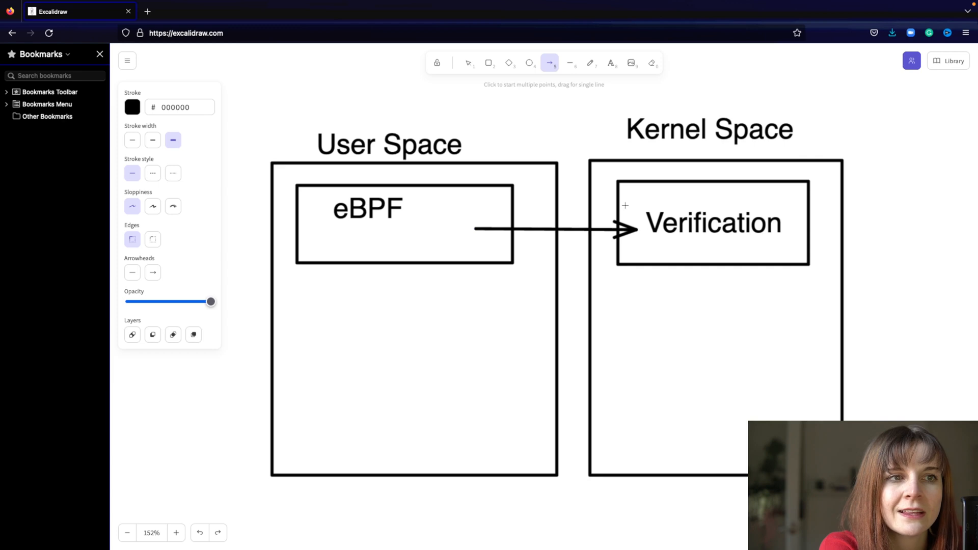
left_click_drag(626, 205, 508, 205)
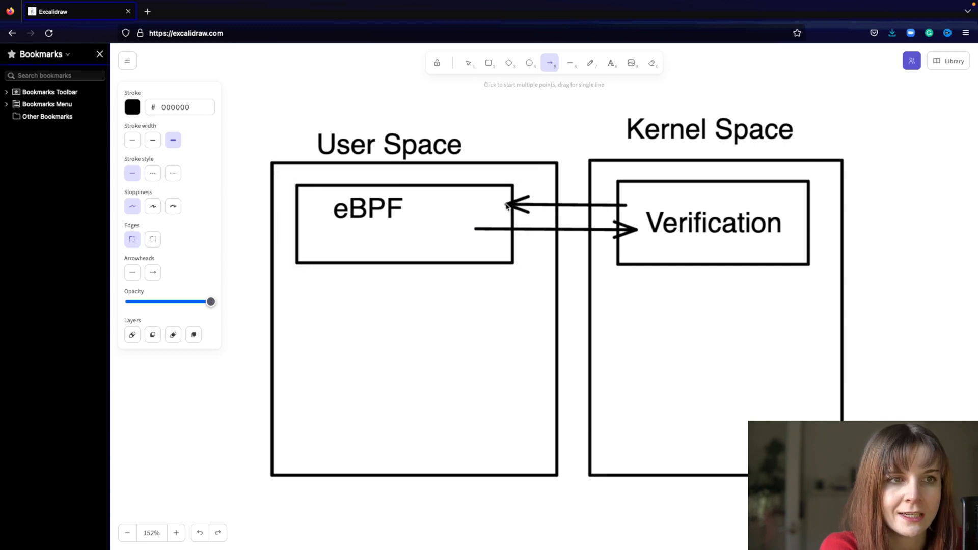
Add a lower box in Kernel Space with an arrow leading down from Verification into it.
left_click(488, 62)
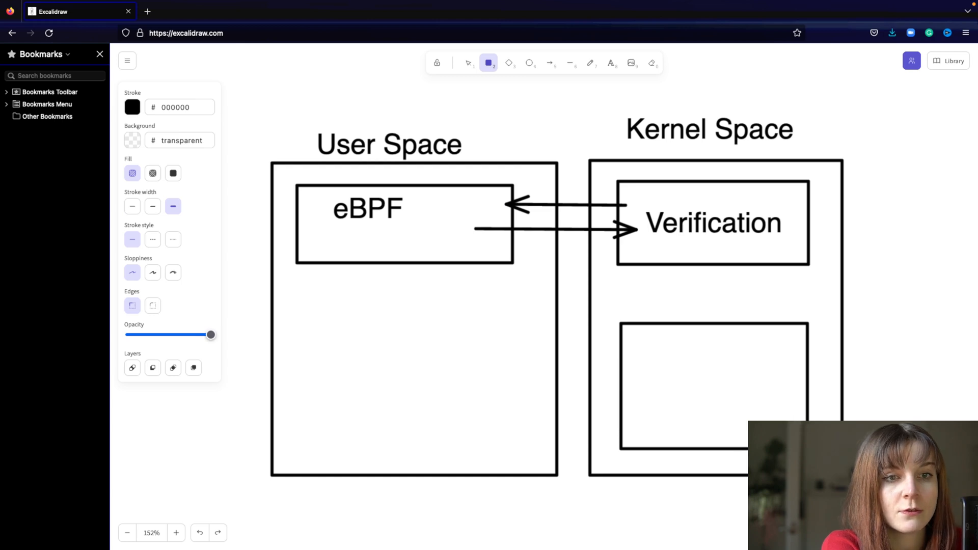
left_click(549, 63)
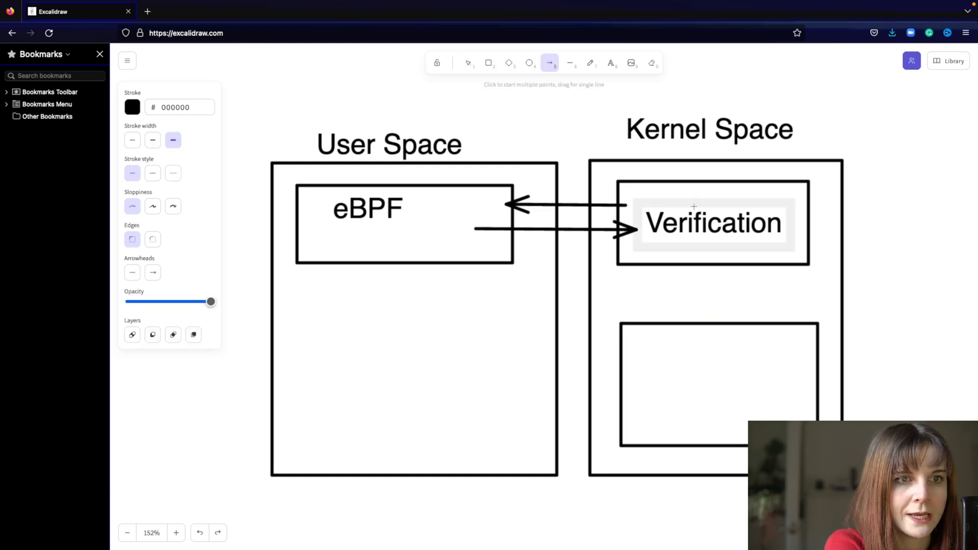
left_click_drag(694, 256, 712, 355)
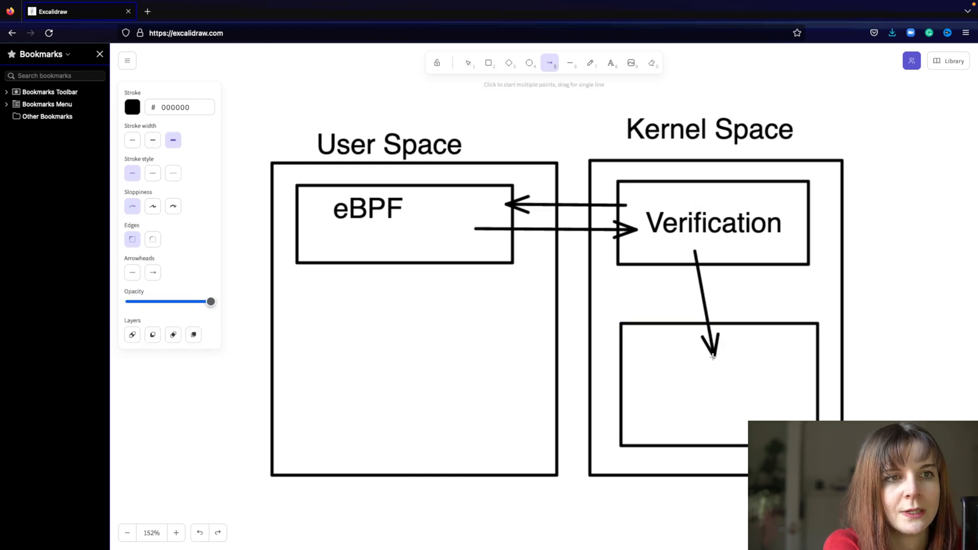
left_click(668, 384)
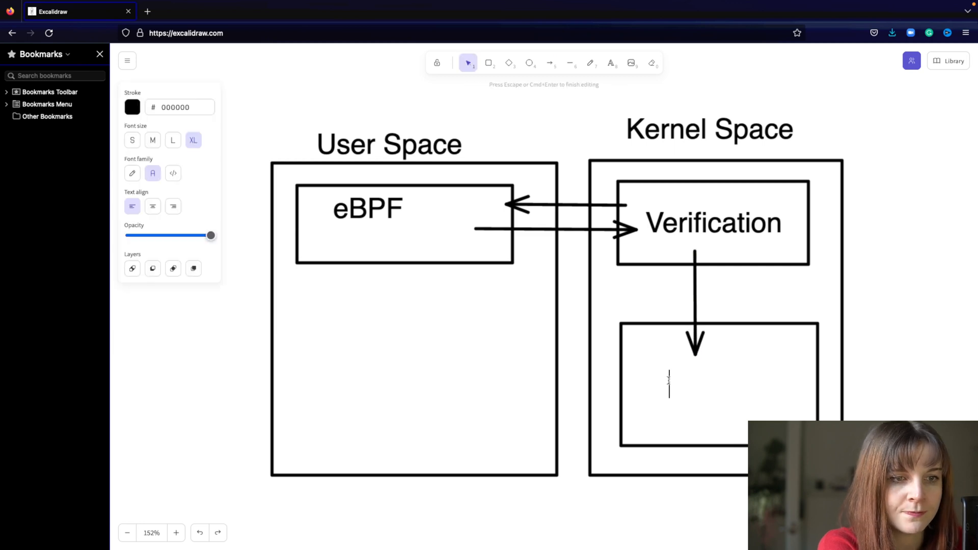
Label the lower box 'Execution', arrow it back into User Space, and start an output box there.
type("Execution")
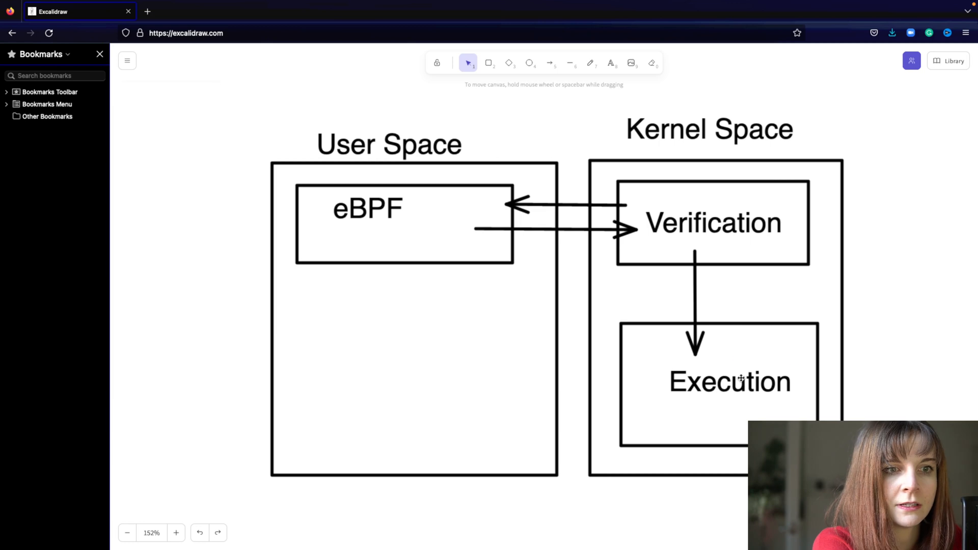
left_click(718, 383)
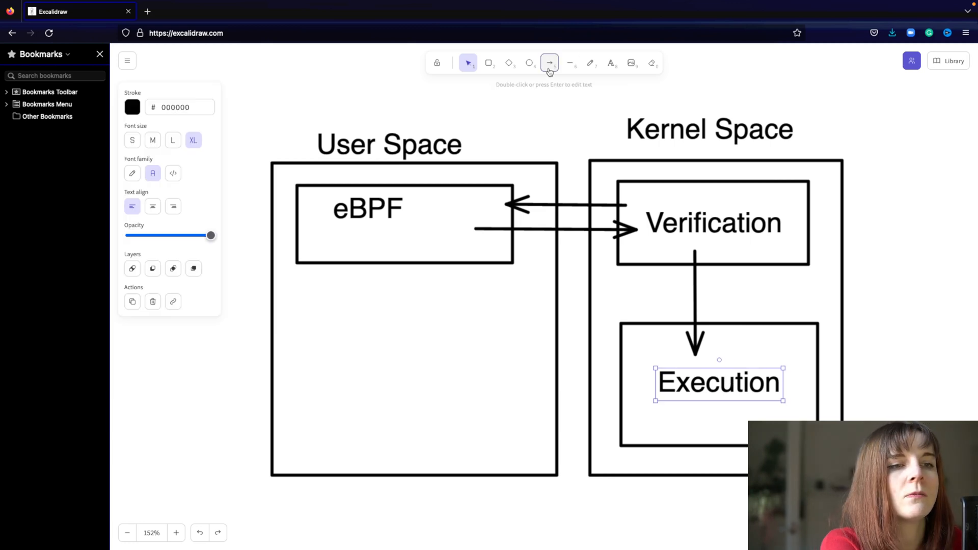
left_click_drag(636, 391, 456, 401)
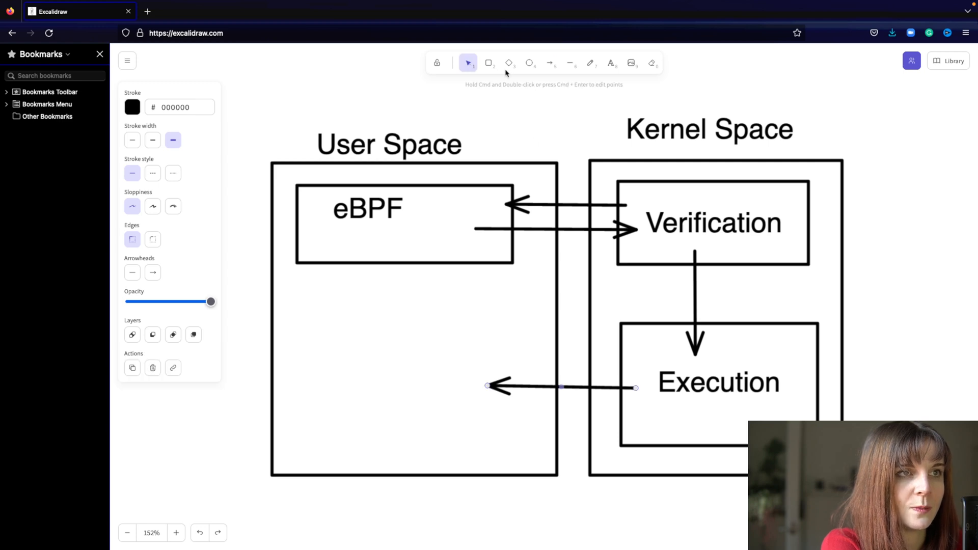
left_click(488, 62)
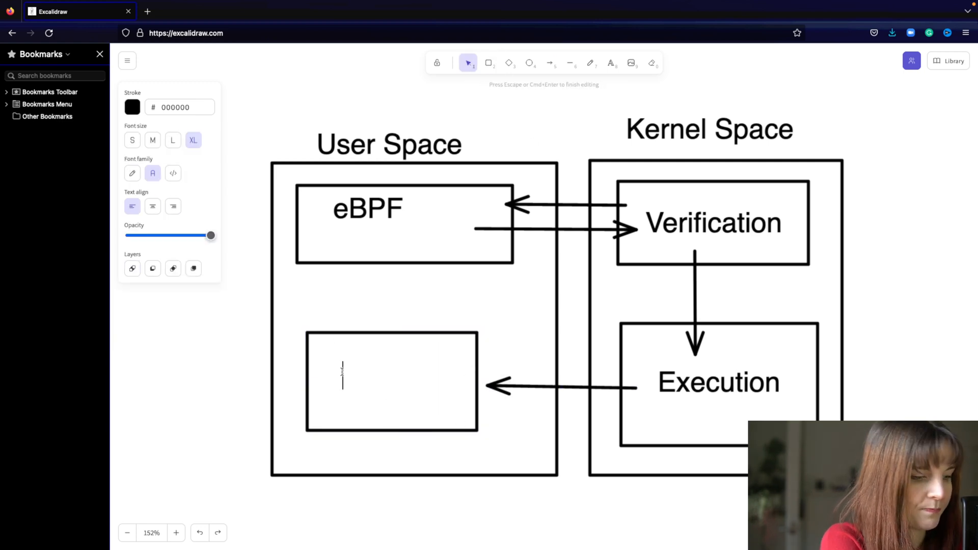
type("outpi")
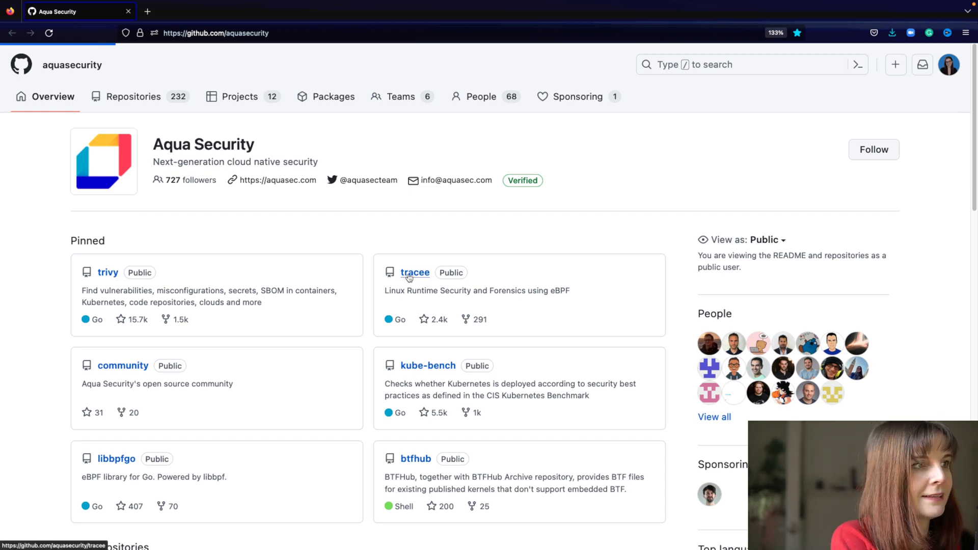
Open the tracee repository README and launch its documentation link in a new tab.
left_click(415, 273)
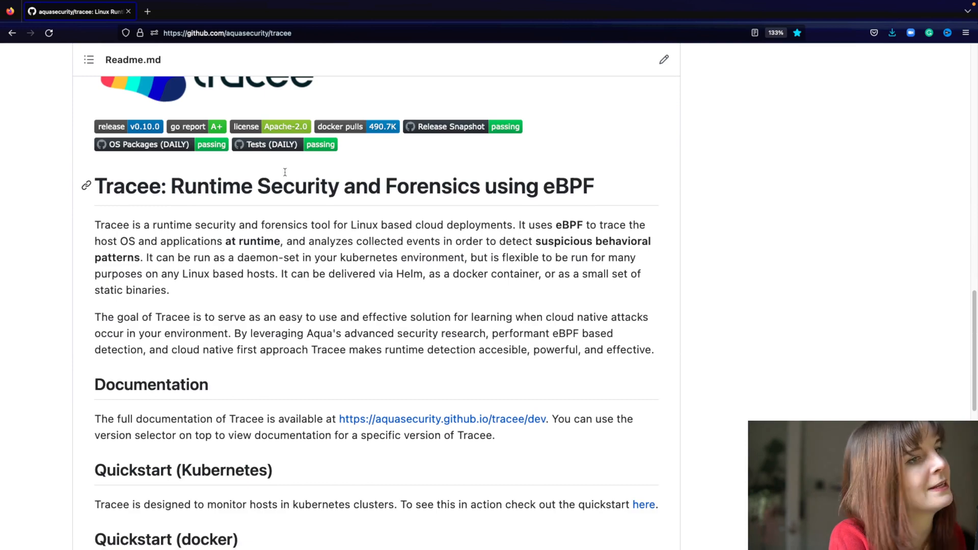
scroll("down", 3)
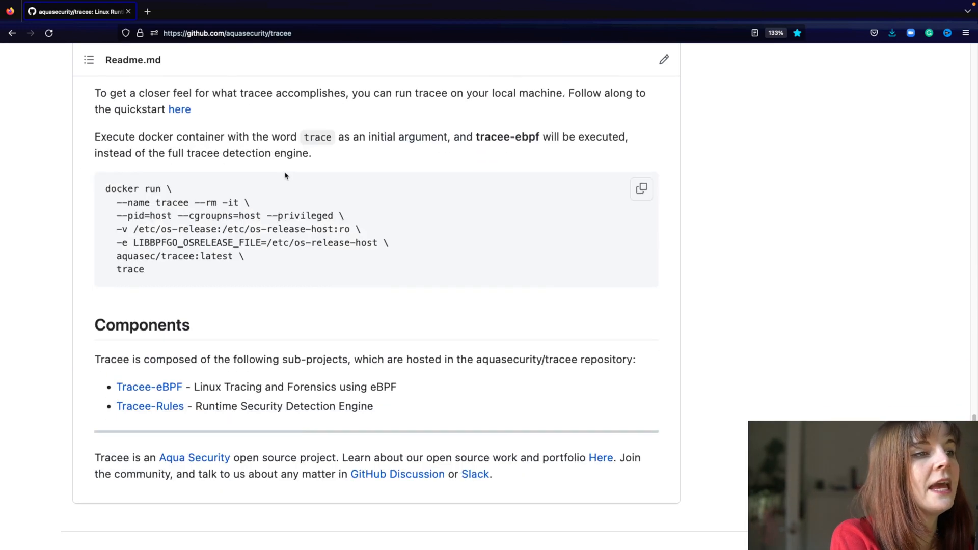
scroll("up", 3)
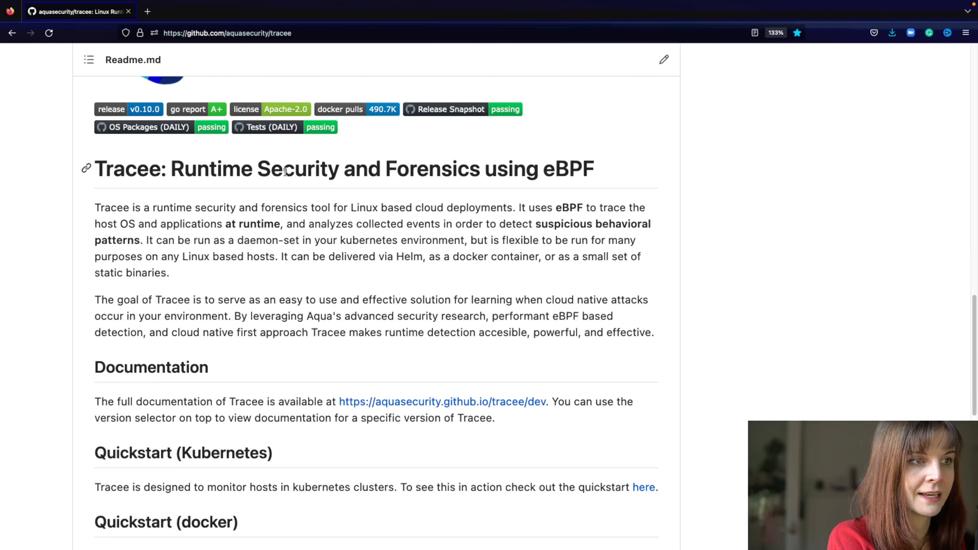
scroll("down", 3)
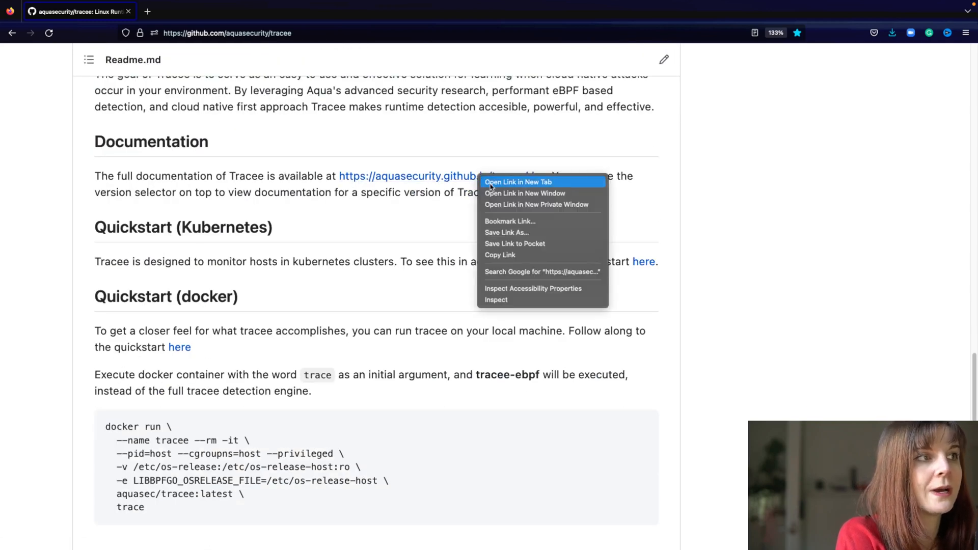
left_click(518, 181)
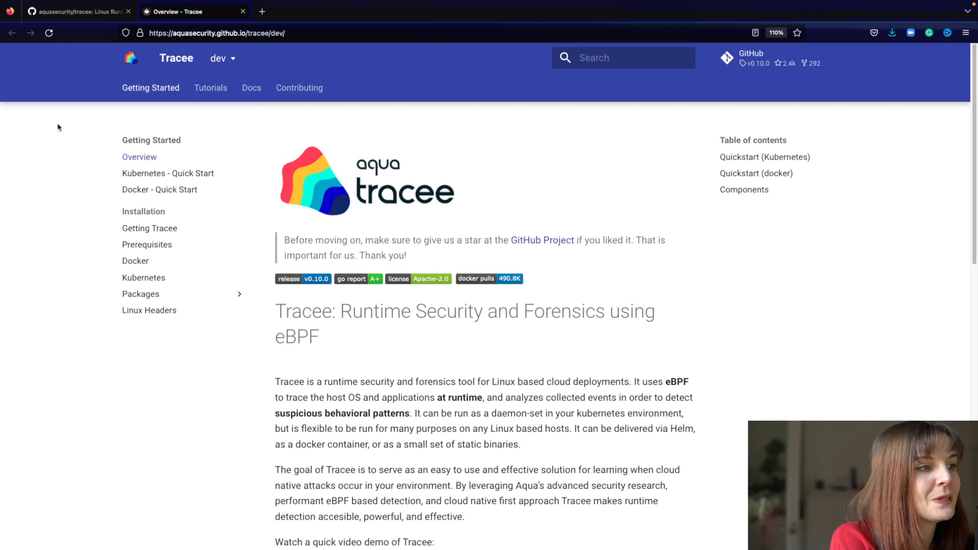
mouse_move(200, 99)
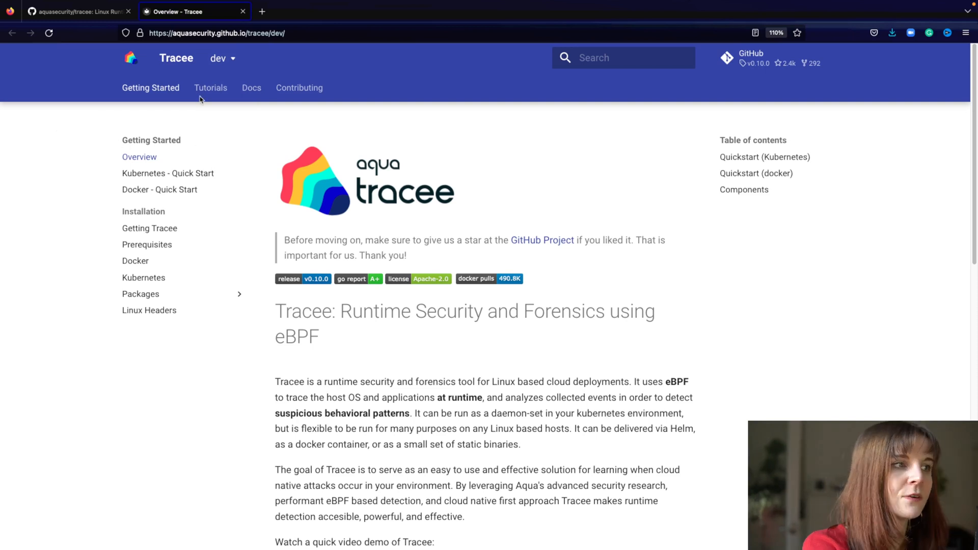